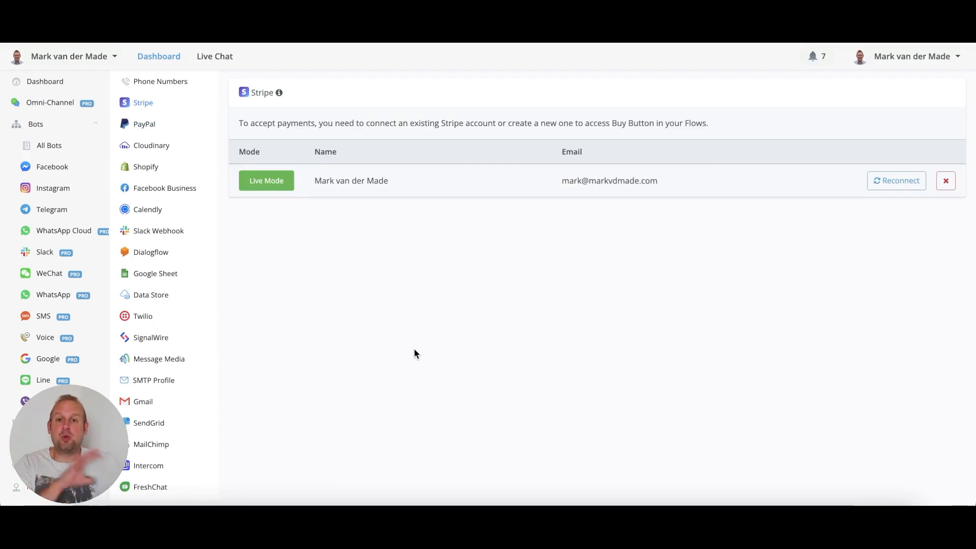
pyautogui.moveTo(418, 363)
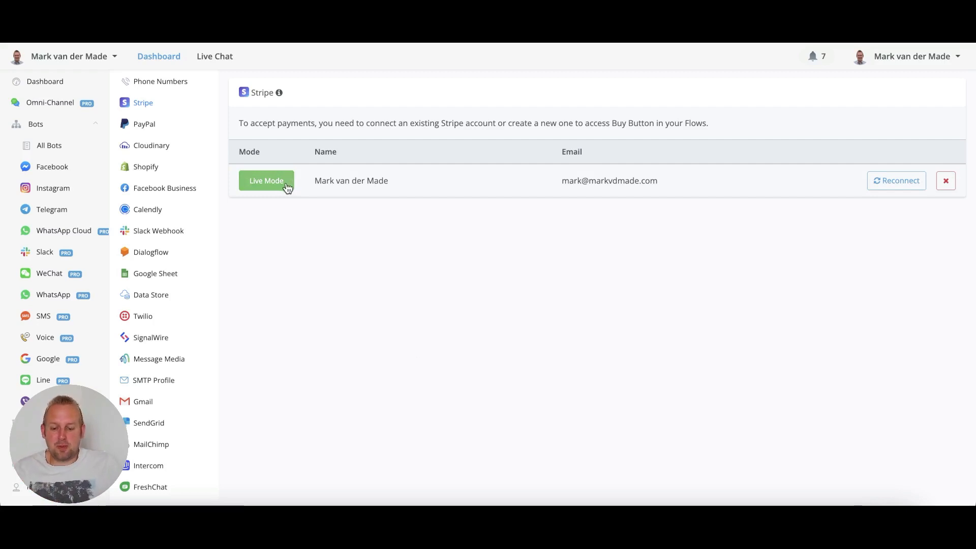
# - Switch the connected Stripe account to Live Mode and confirm the change
pyautogui.click(267, 181)
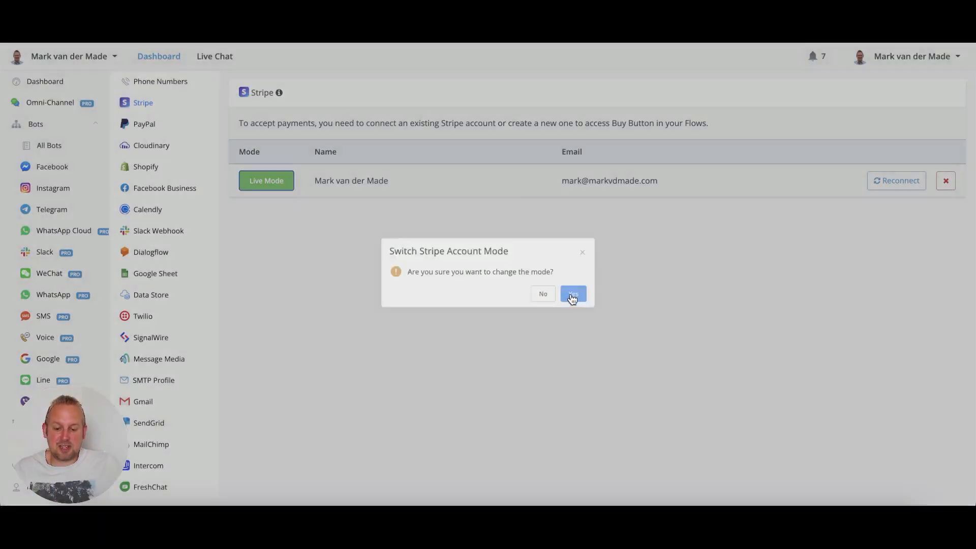
pyautogui.click(571, 294)
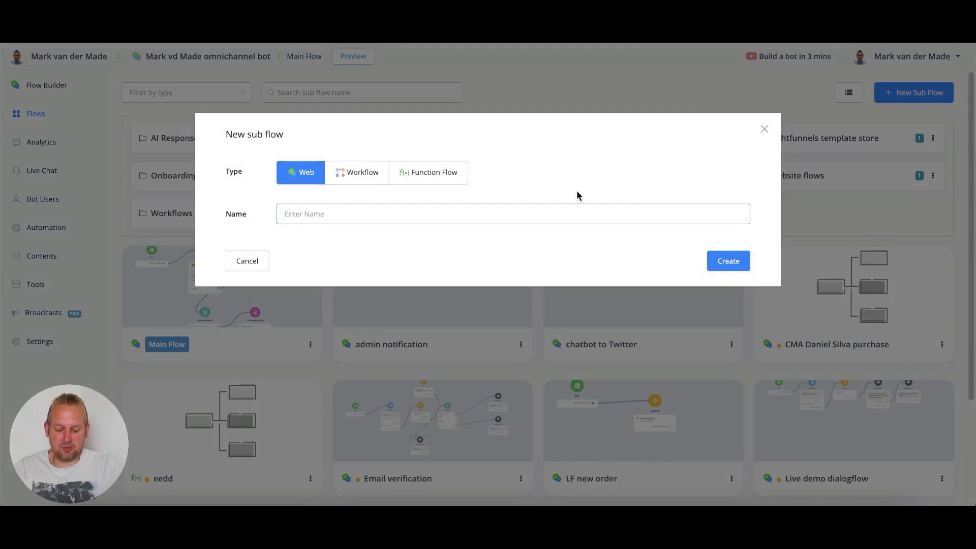
# - Create a web sub flow named 'one time checkout'
pyautogui.write('one time checkout')
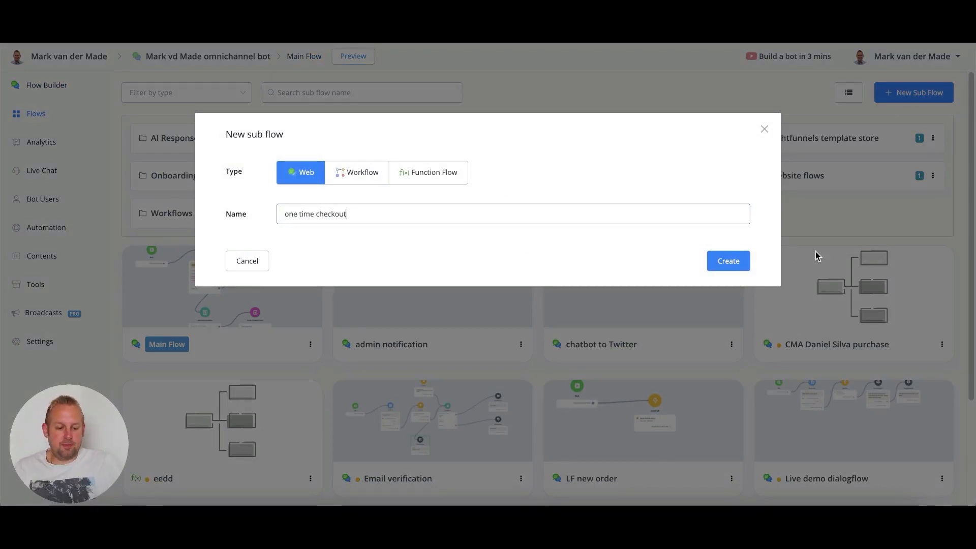
pyautogui.click(727, 260)
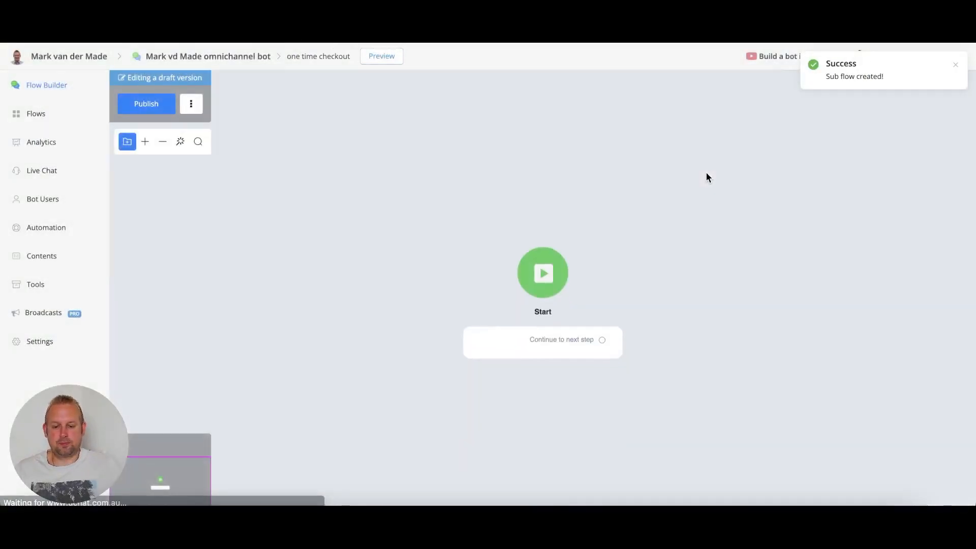
# - Link a new Send Message step from the Start step's next-step connector
pyautogui.moveTo(543, 272); pyautogui.dragTo(345, 277)
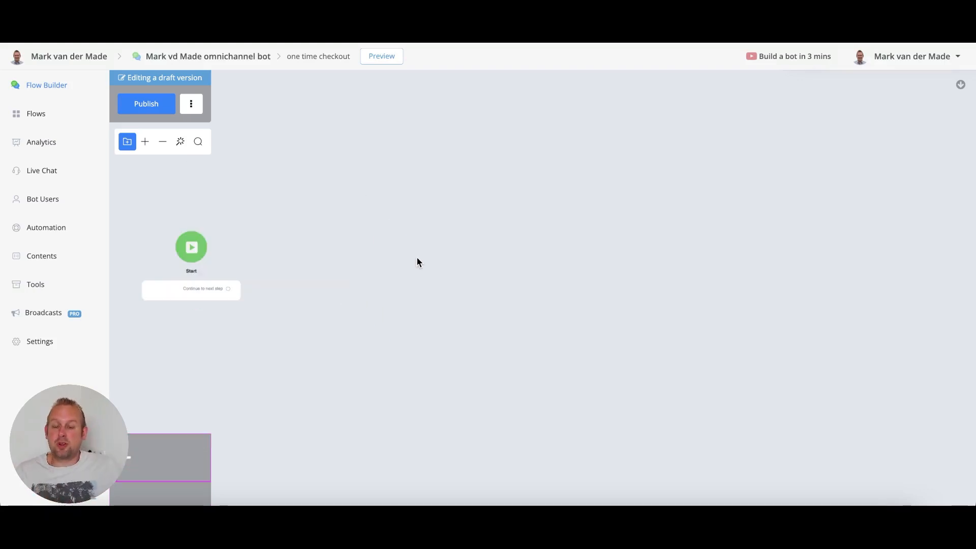
pyautogui.moveTo(229, 289); pyautogui.dragTo(309, 258)
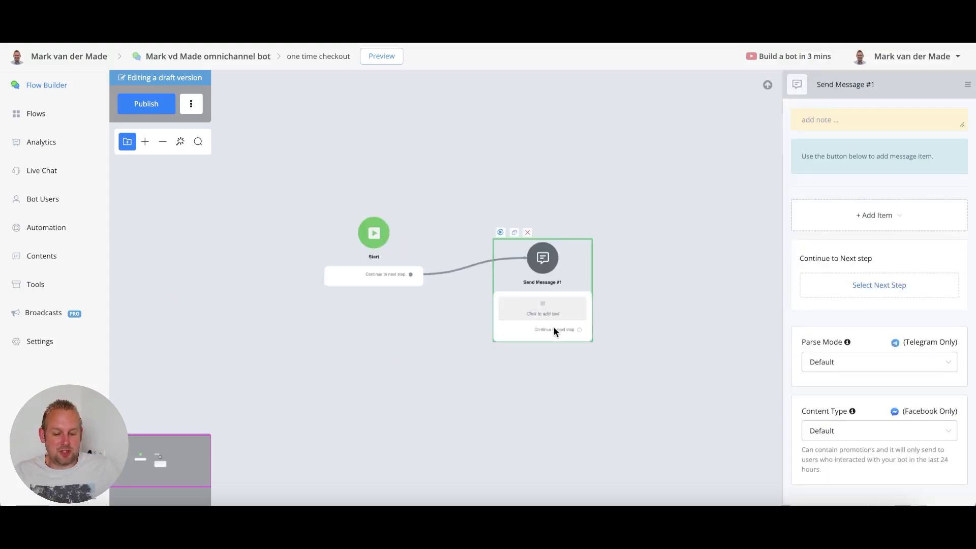
# - Add a text item reading 'Press the button below to check out' to the message
pyautogui.click(874, 215)
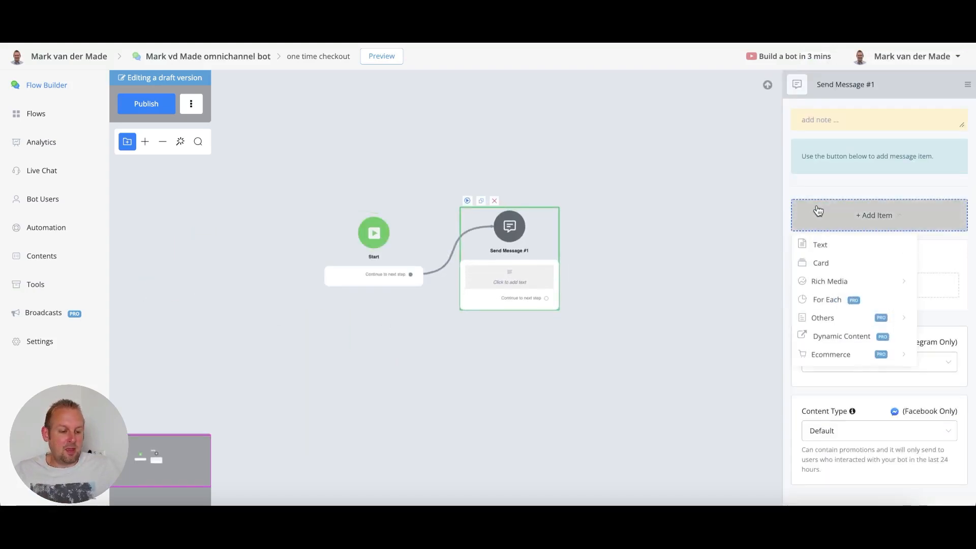
pyautogui.click(820, 244)
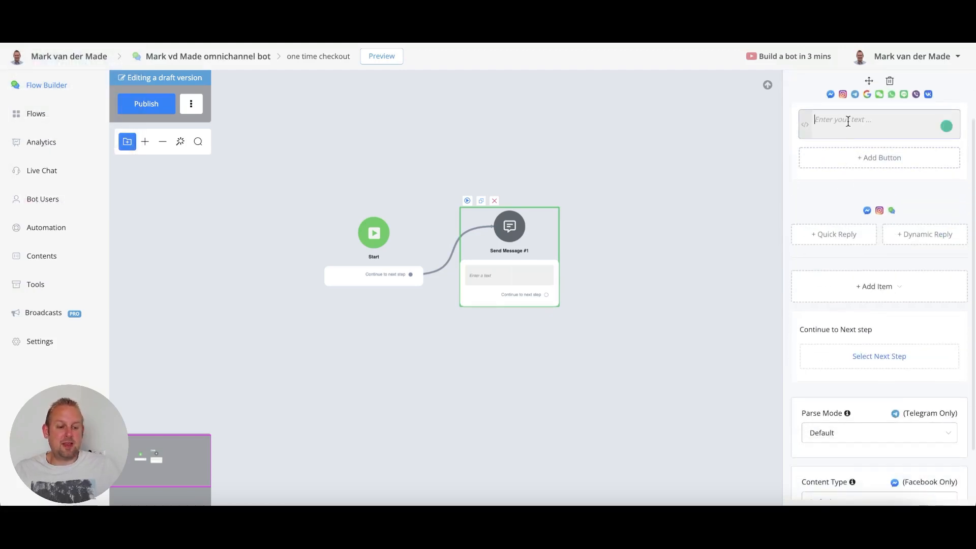
pyautogui.write('Pre')
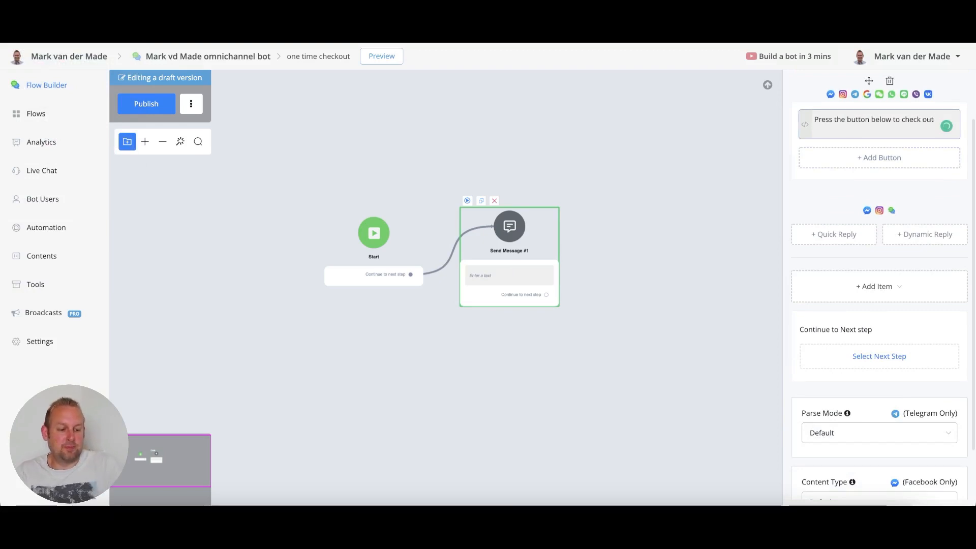
# - Add a button titled 'Checkout now' under the message text
pyautogui.click(877, 157)
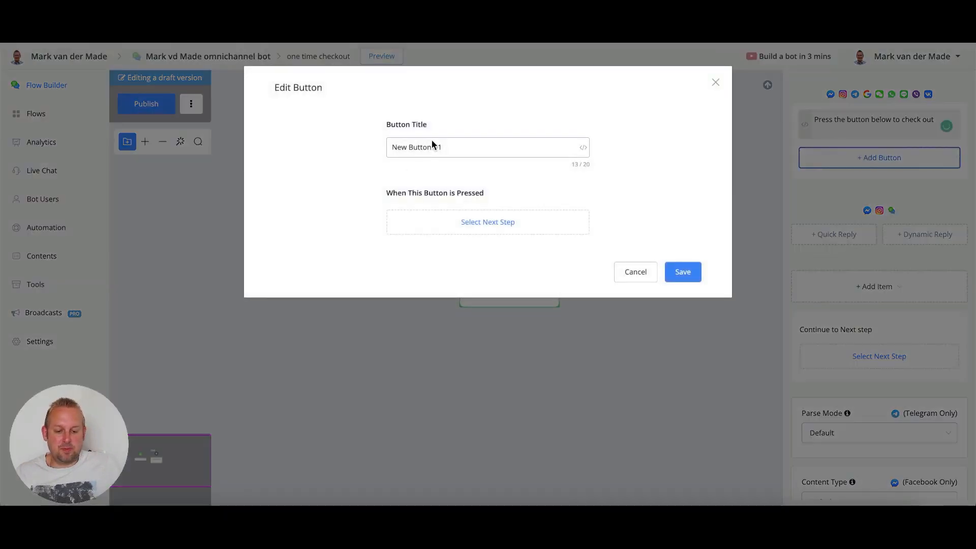
pyautogui.write('Checkout now')
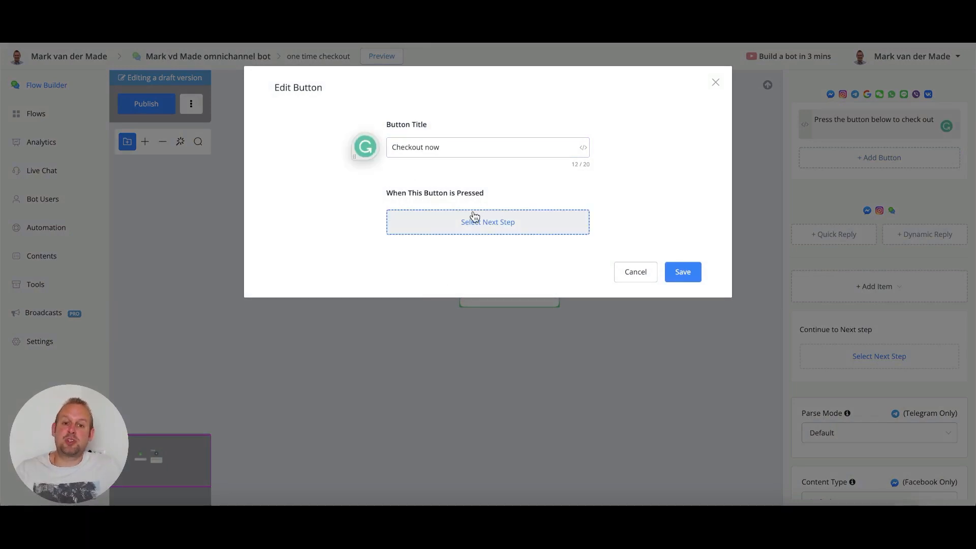
# - Start choosing the next step triggered by the Checkout now button
pyautogui.click(487, 222)
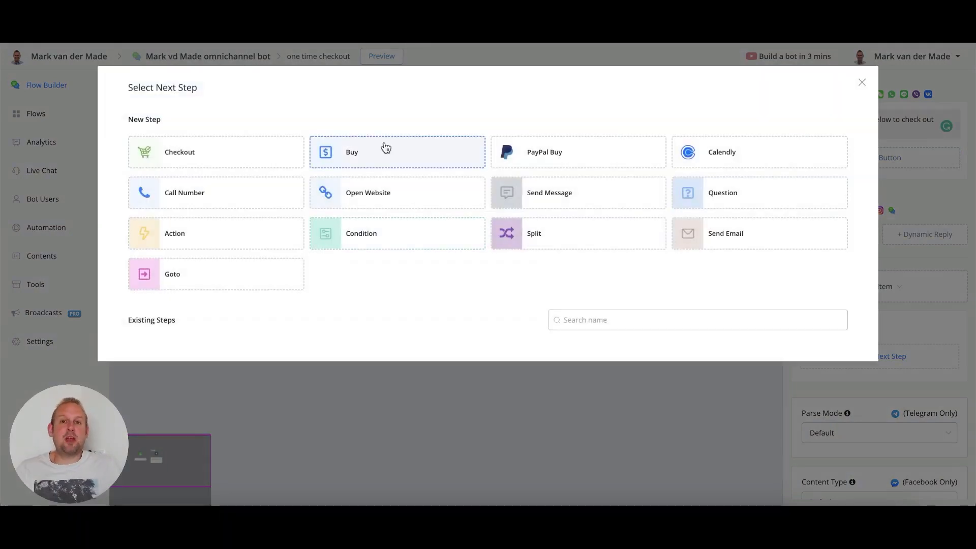
pyautogui.moveTo(409, 148)
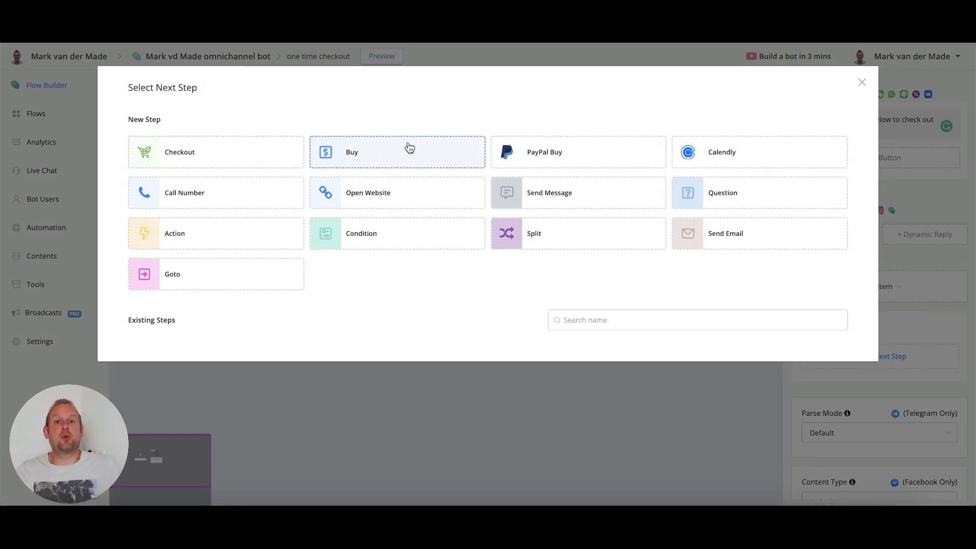
pyautogui.moveTo(407, 153)
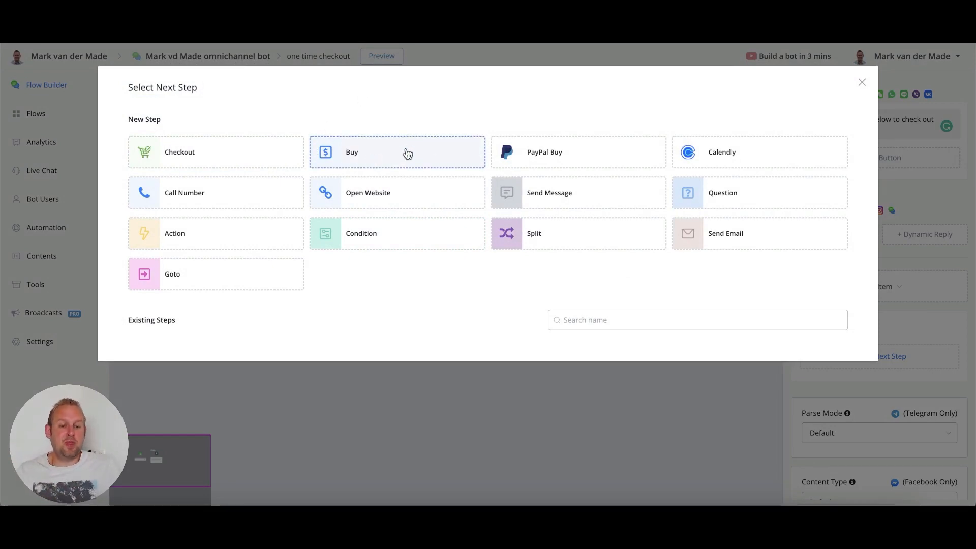
pyautogui.moveTo(601, 156)
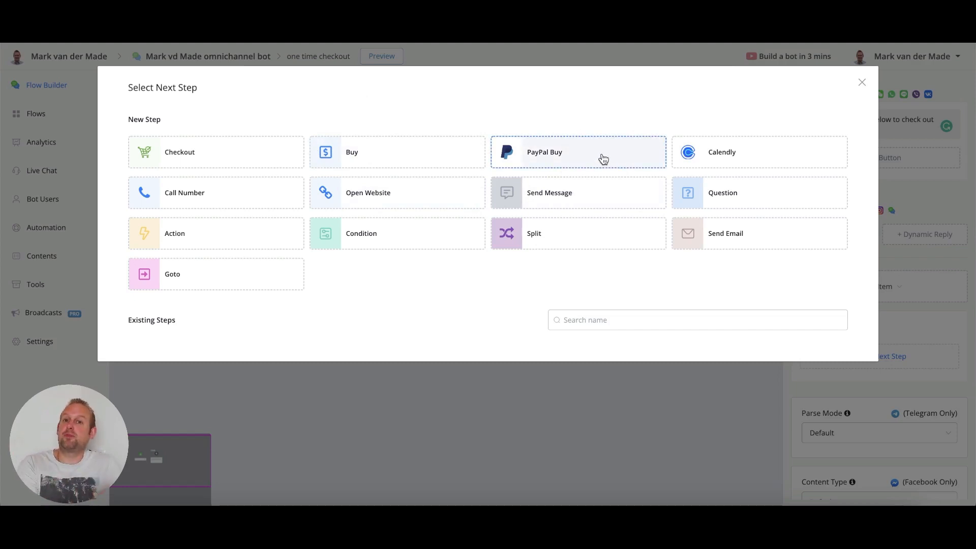
pyautogui.moveTo(479, 227)
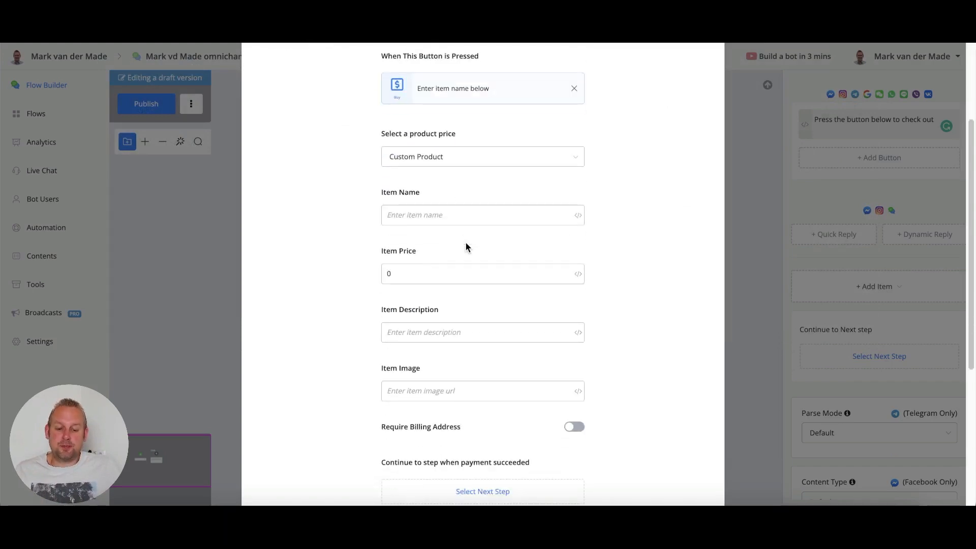
# - Set a custom product 'CMA exclusive Membership offer' priced 397 for the buy button
pyautogui.click(482, 156)
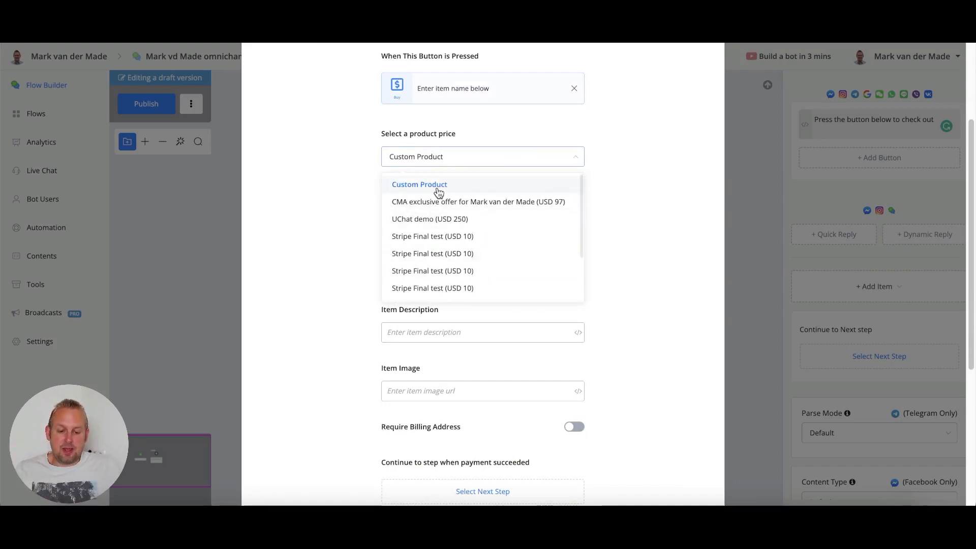
pyautogui.click(419, 184)
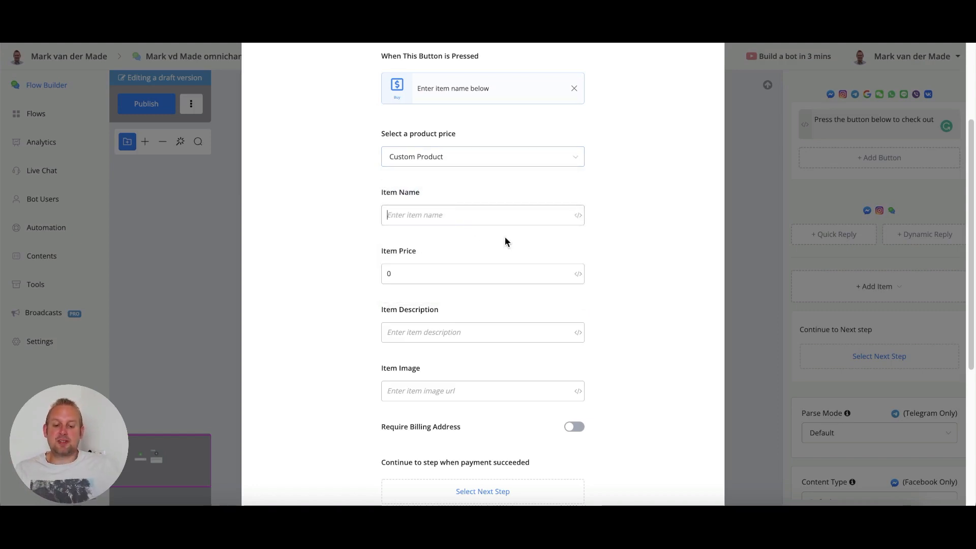
pyautogui.write('CMA exclusive Membership offer')
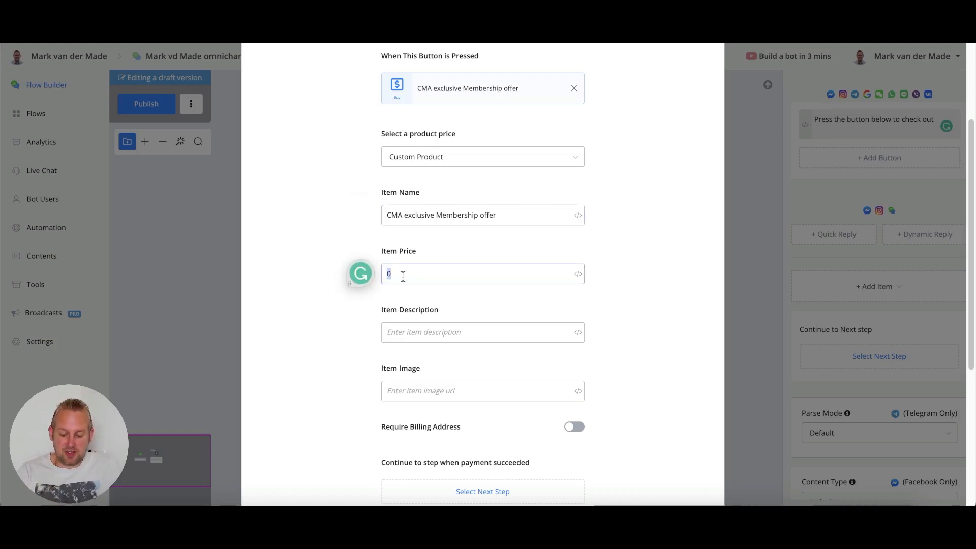
pyautogui.write('397')
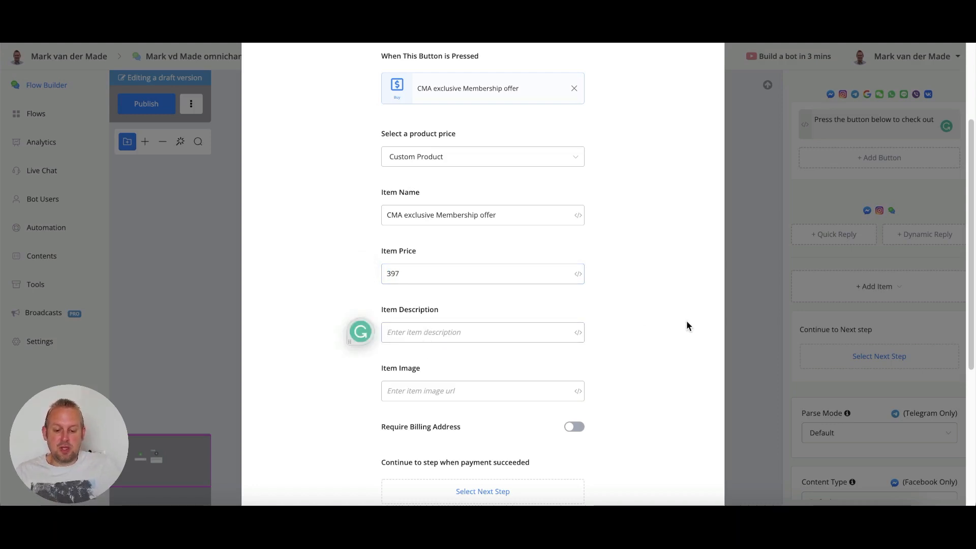
# - Add the lifetime-access description and CMA-membership.jpg image URL, then save the button settings
pyautogui.write('Get lifetime access to all present and future features')
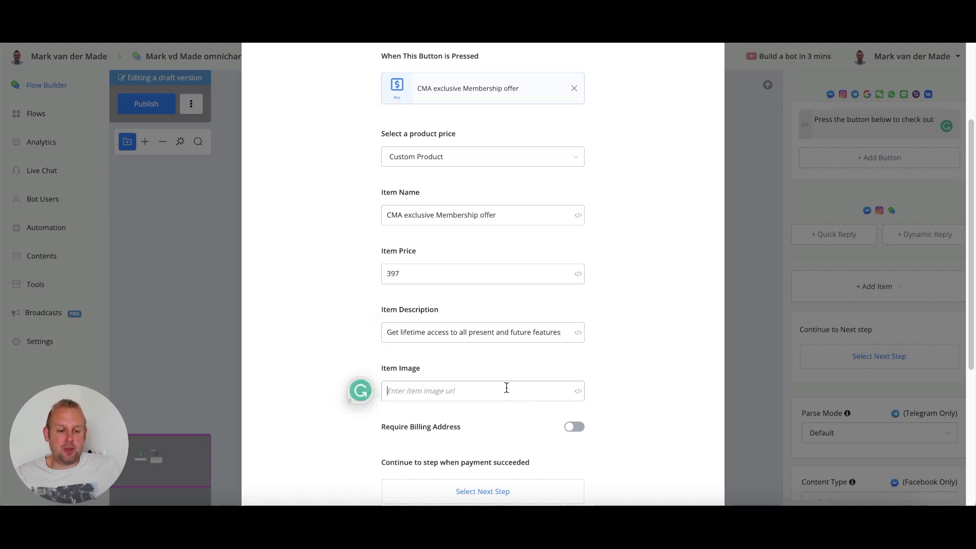
pyautogui.write('https://markvdmade.com/wp-content/uploads/2021/12/CMA-membership.jpg')
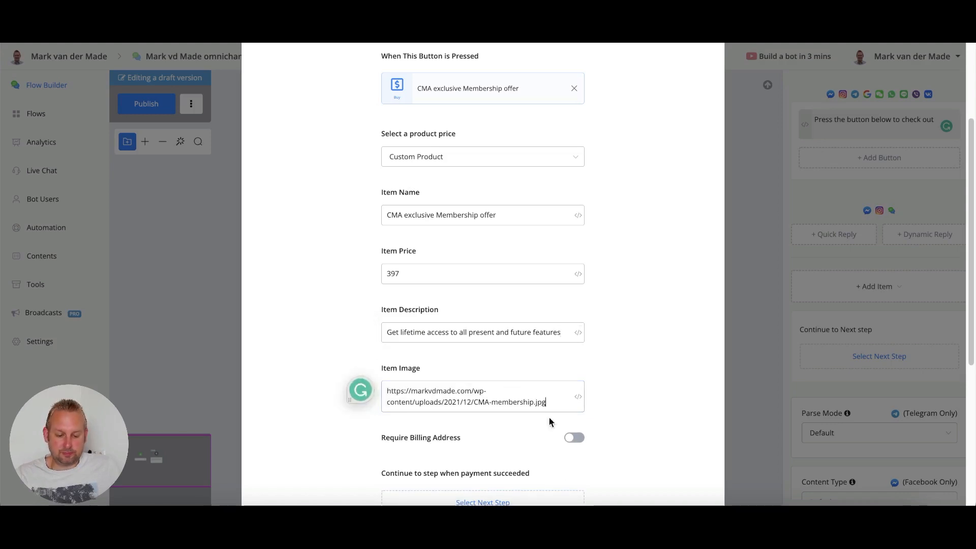
pyautogui.scroll(-3)
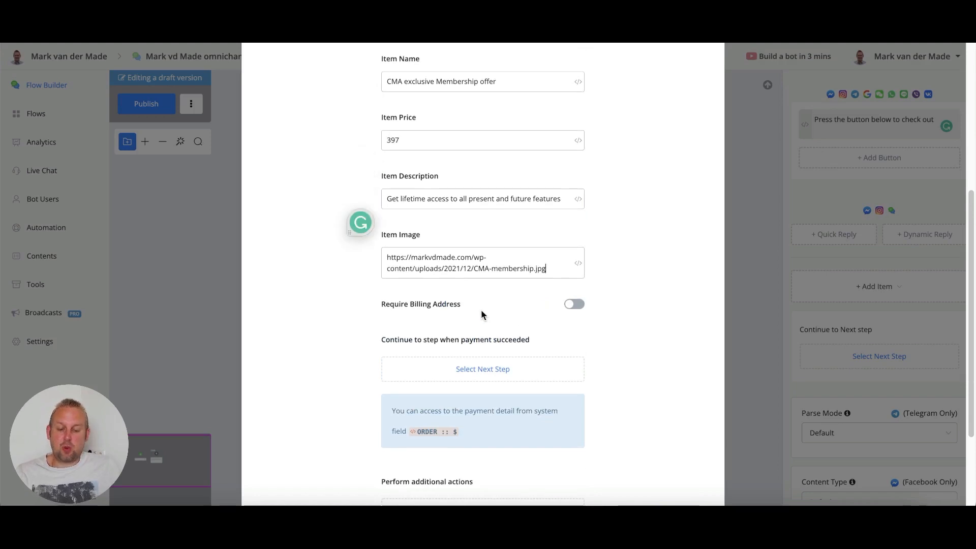
pyautogui.moveTo(581, 314)
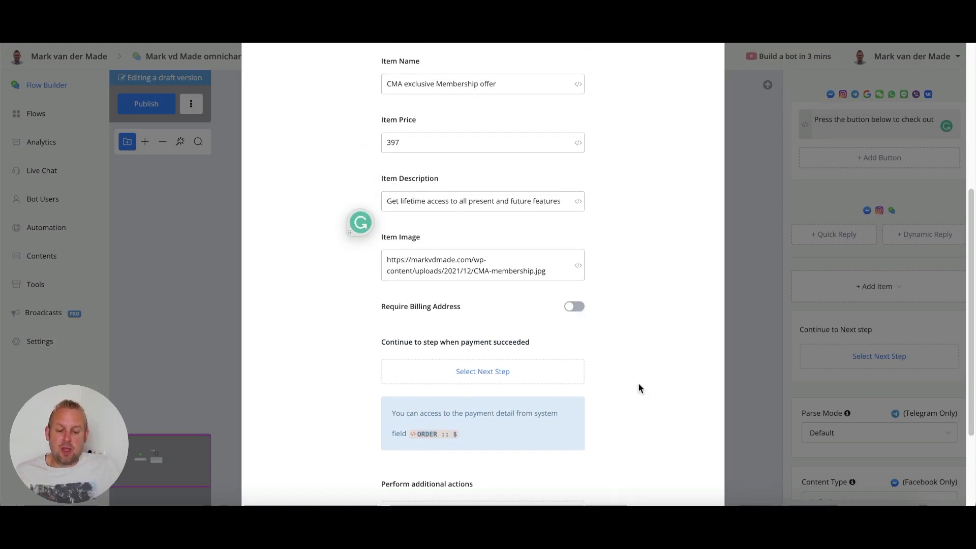
pyautogui.scroll(-3)
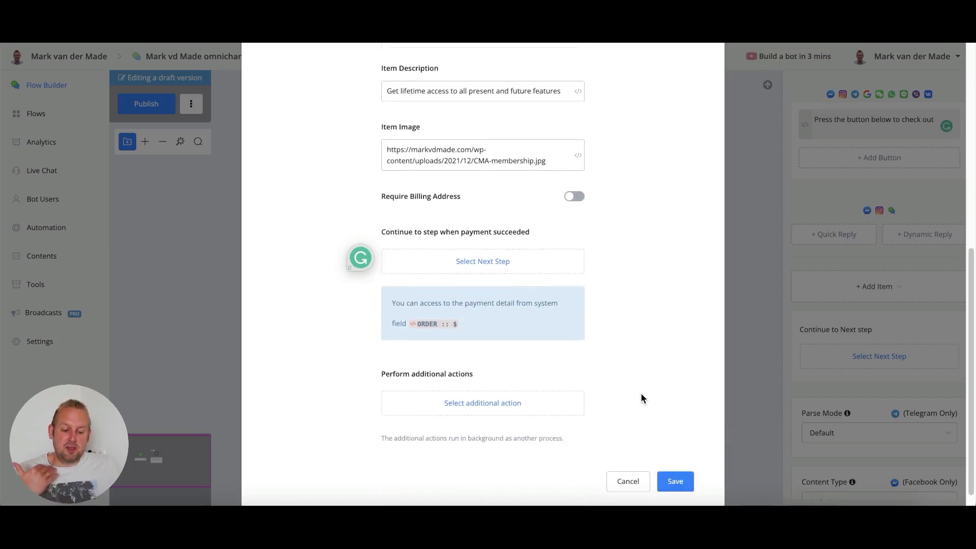
pyautogui.click(674, 482)
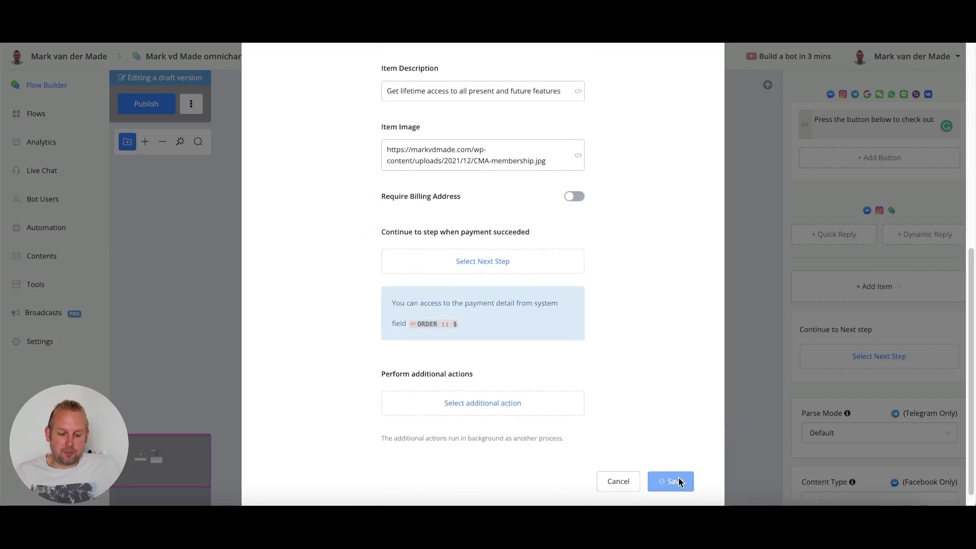
pyautogui.click(671, 481)
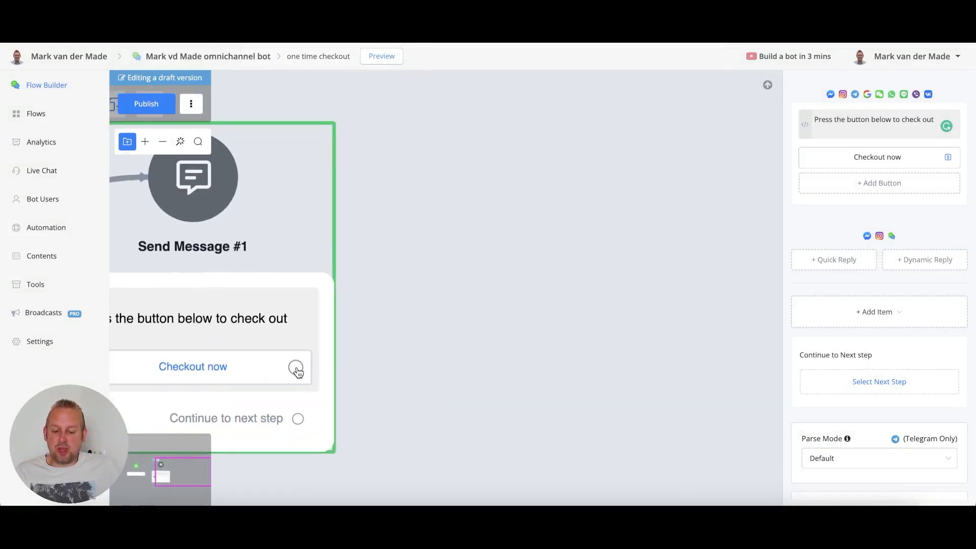
# - Connect the Checkout now button to a new Send Message step
pyautogui.moveTo(297, 367); pyautogui.dragTo(380, 403)
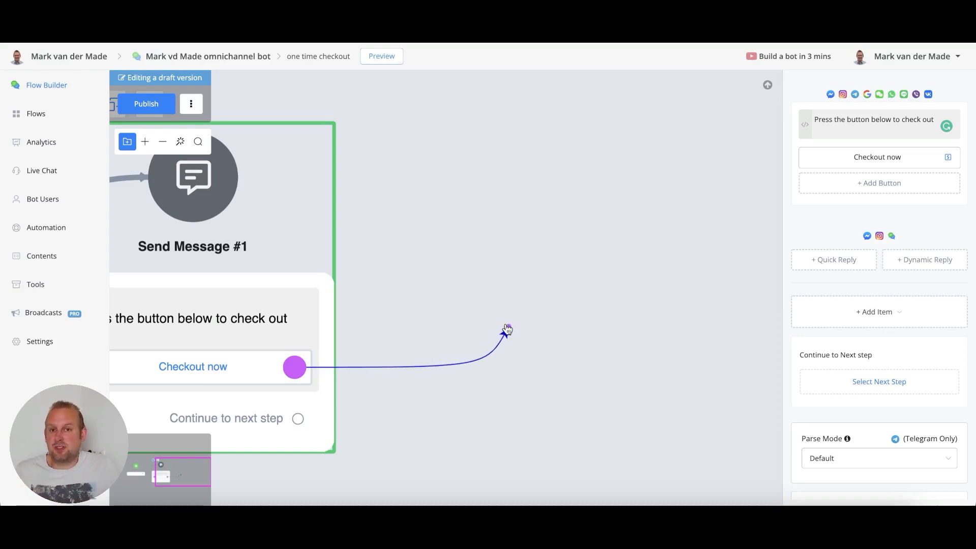
pyautogui.click(506, 330)
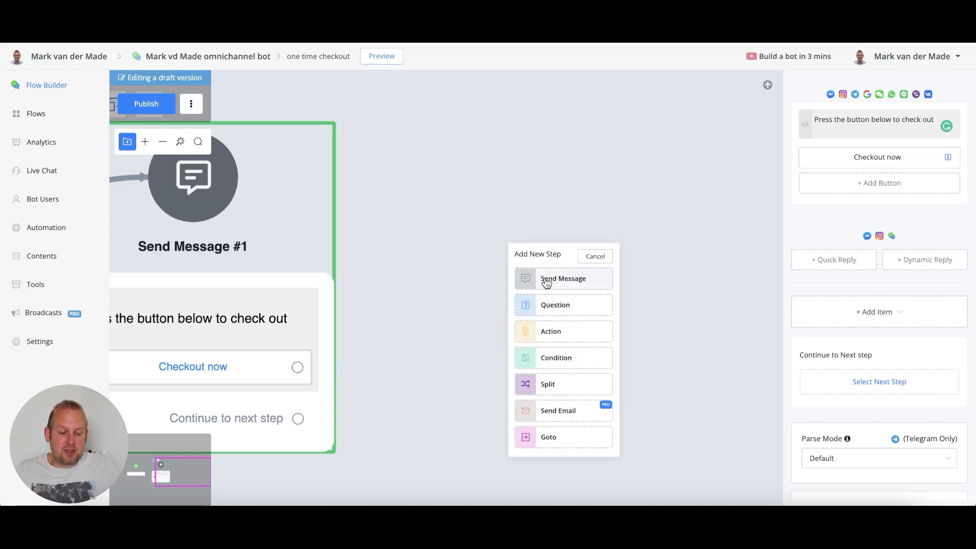
pyautogui.click(562, 278)
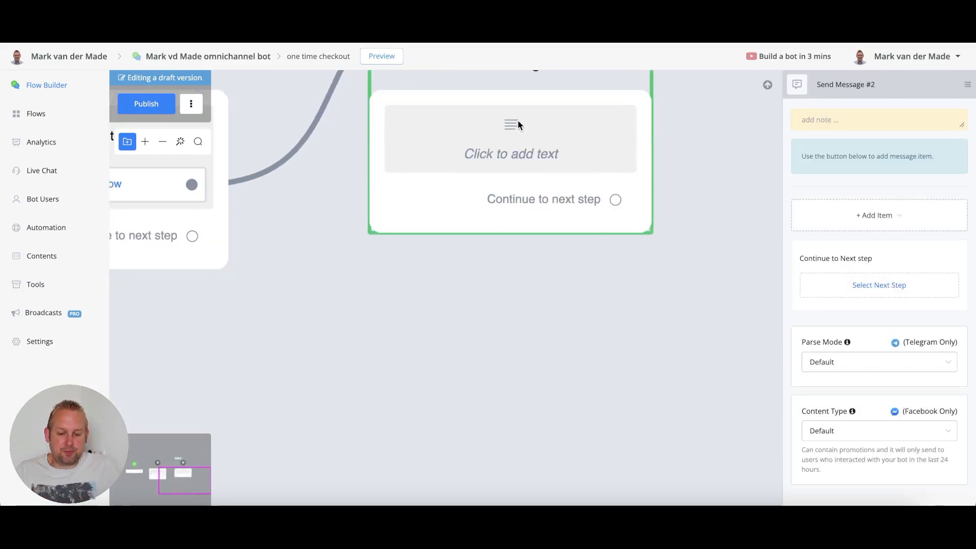
# - Give the new message a text item reading 'thank you for your purchase'
pyautogui.click(878, 214)
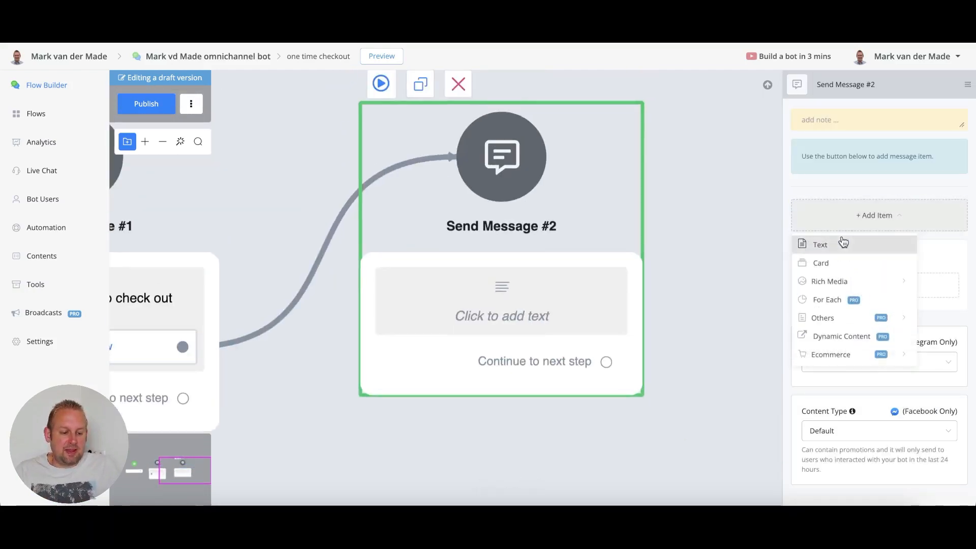
pyautogui.click(821, 244)
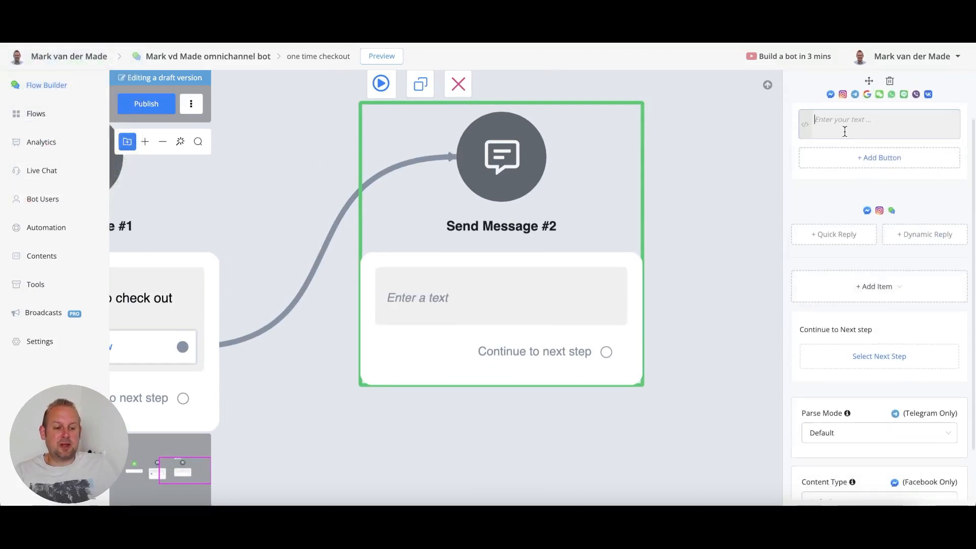
pyautogui.write('thank you for your purchase')
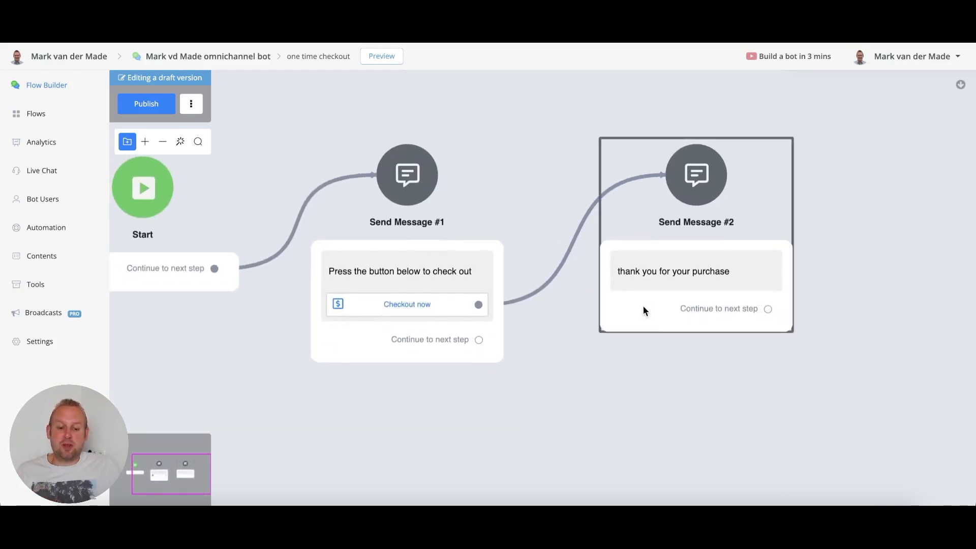
pyautogui.click(690, 222)
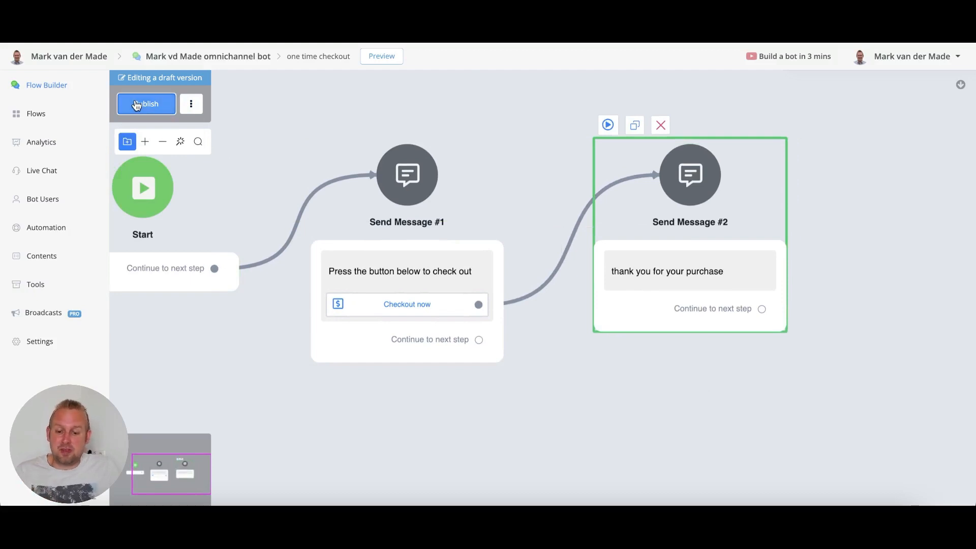
# - Publish the flow and open the payment page from the bot's Checkout now button in Messenger
pyautogui.click(146, 104)
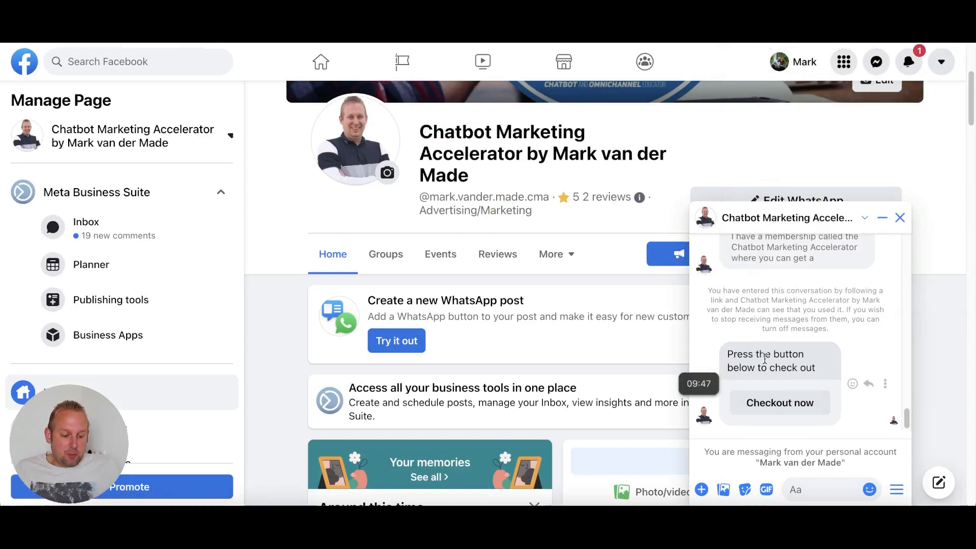
pyautogui.moveTo(779, 402)
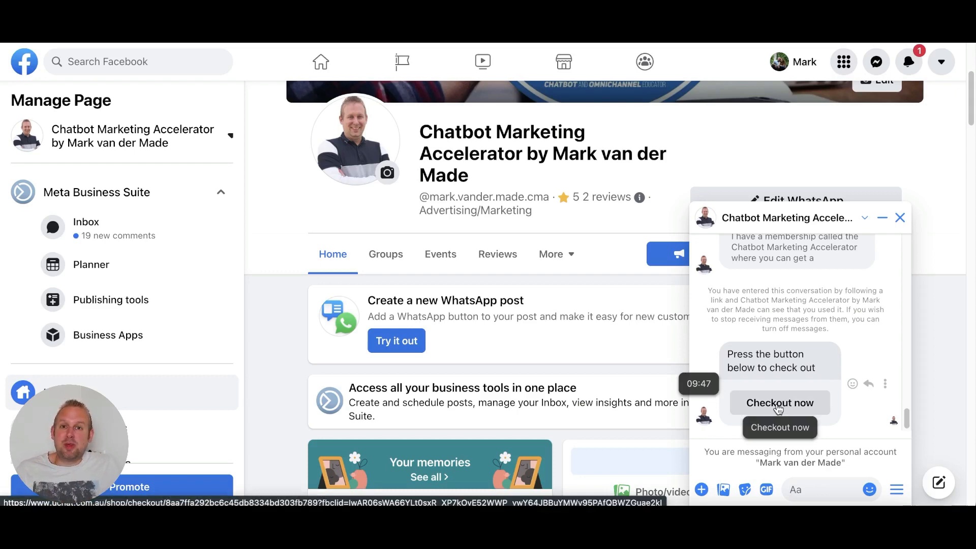
pyautogui.click(779, 402)
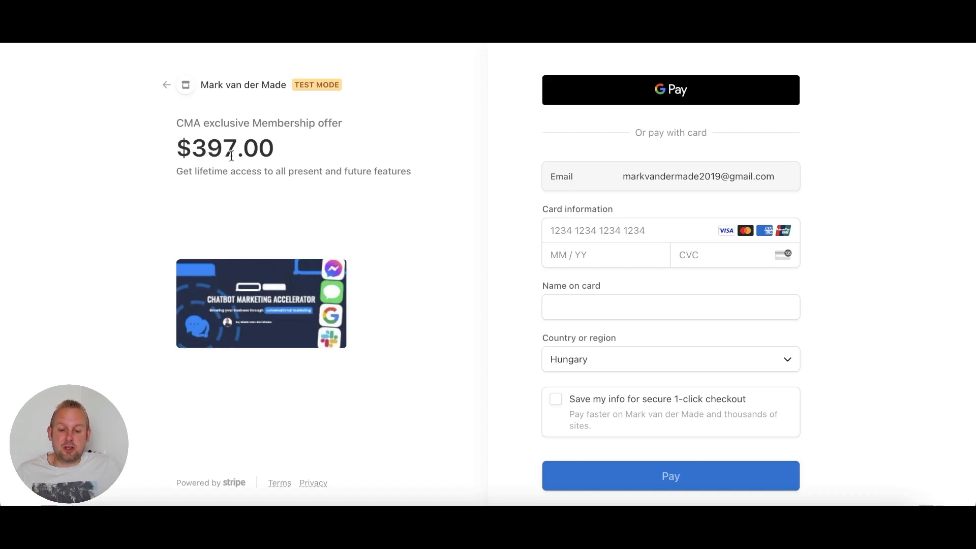
pyautogui.moveTo(317, 95)
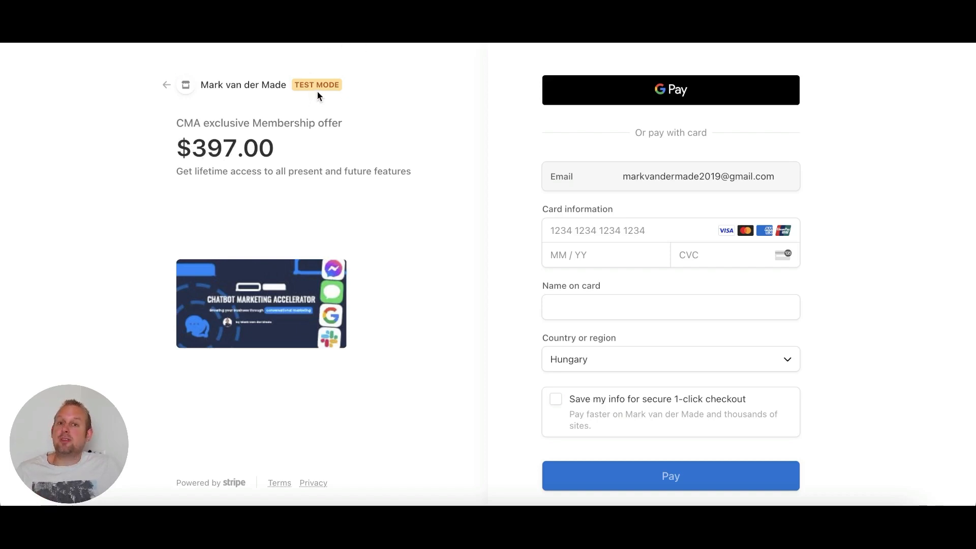
pyautogui.moveTo(428, 100)
pyautogui.write('Made')
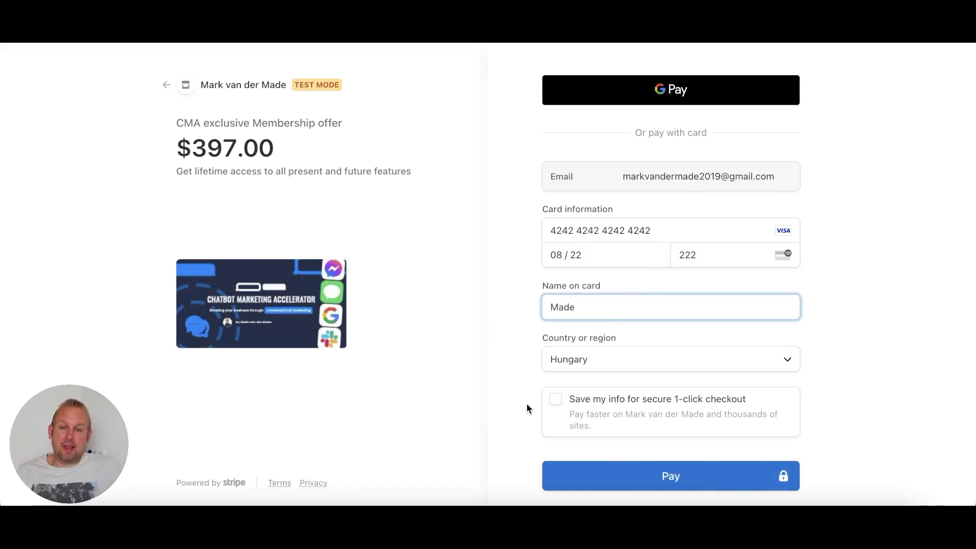
# - Pay $397 with the test Visa card, declining to save it, until the payment succeeds
pyautogui.click(670, 475)
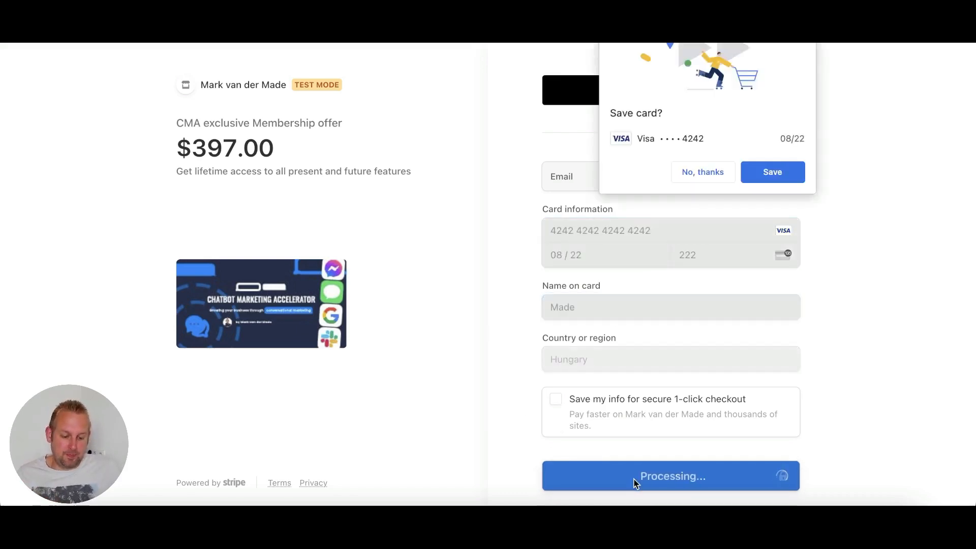
pyautogui.click(702, 172)
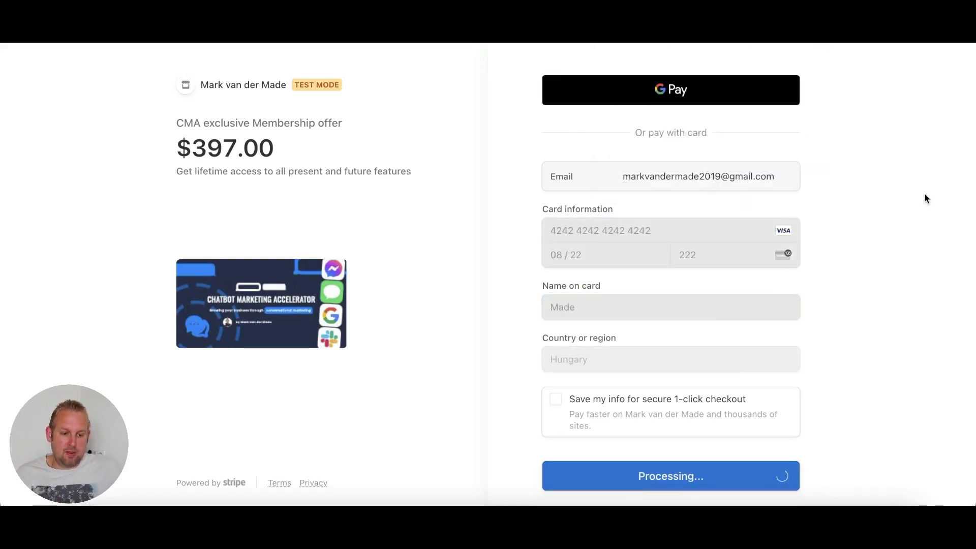
pyautogui.click(670, 476)
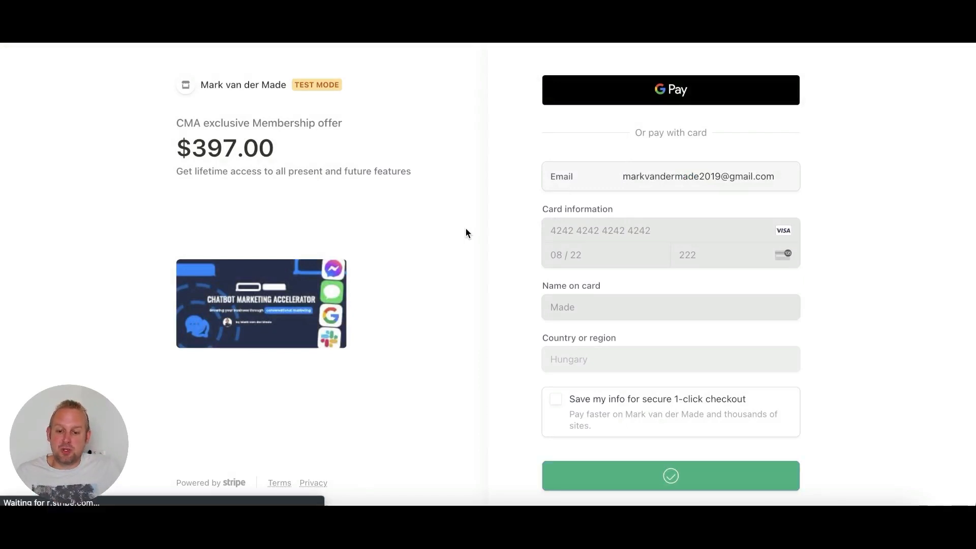
pyautogui.click(670, 475)
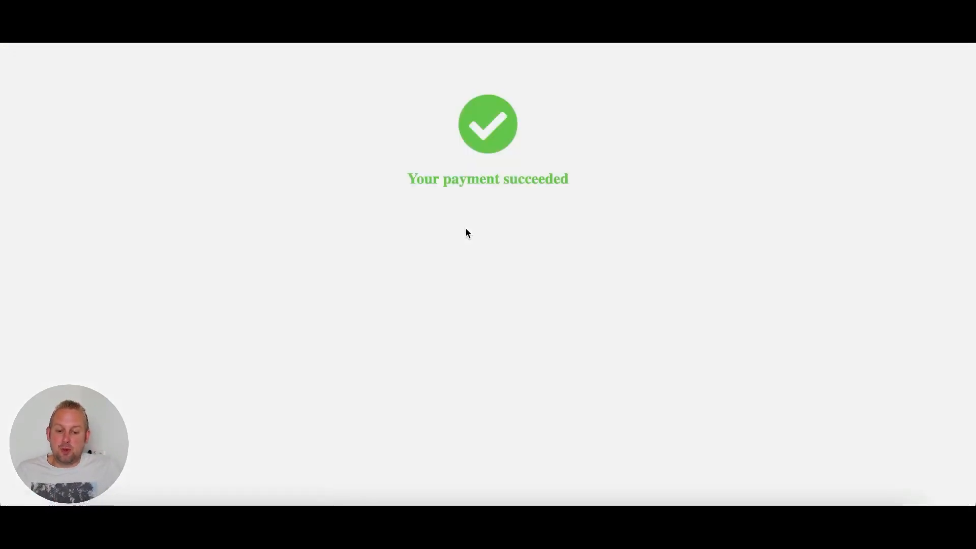
pyautogui.moveTo(527, 178)
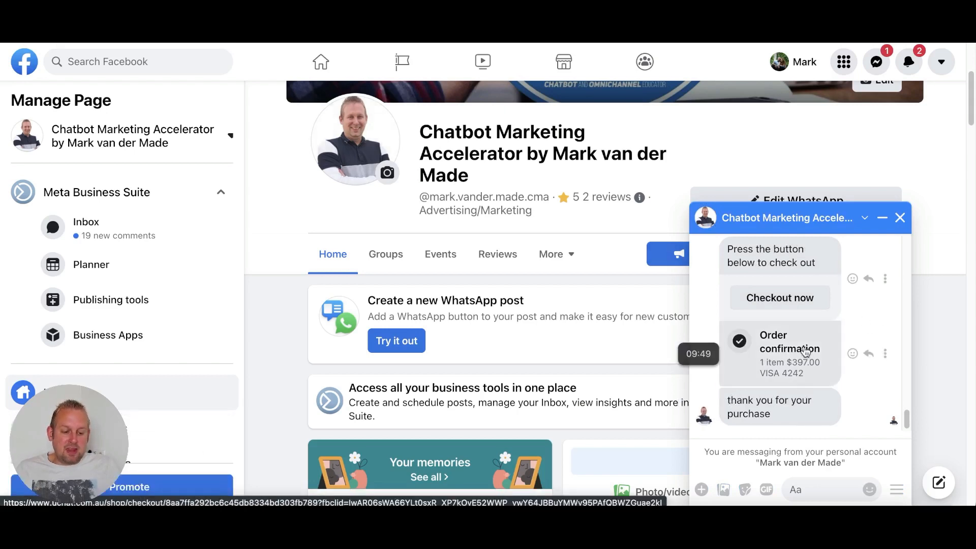
# - Review the $397.00 order confirmation card and the bot's thank-you message in Messenger
pyautogui.click(789, 341)
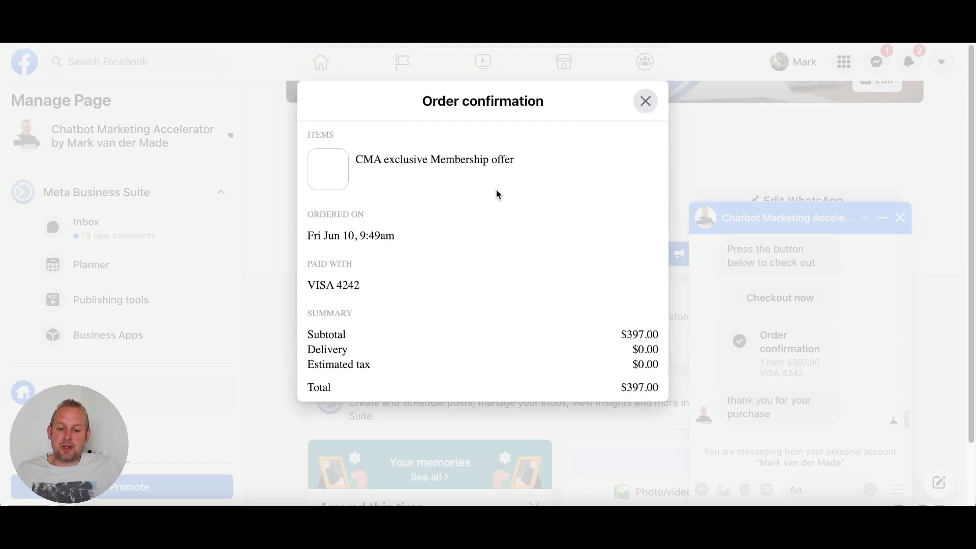
pyautogui.moveTo(447, 232)
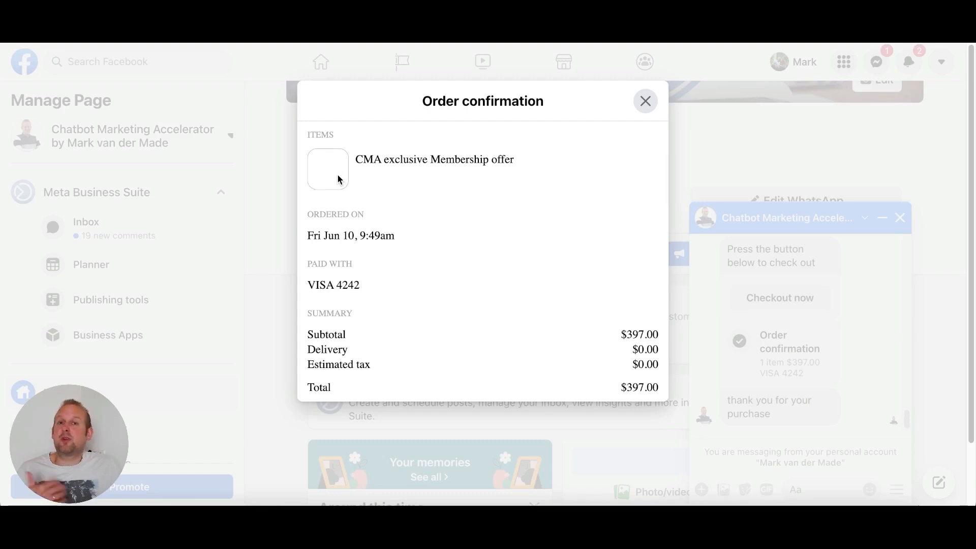
pyautogui.moveTo(626, 152)
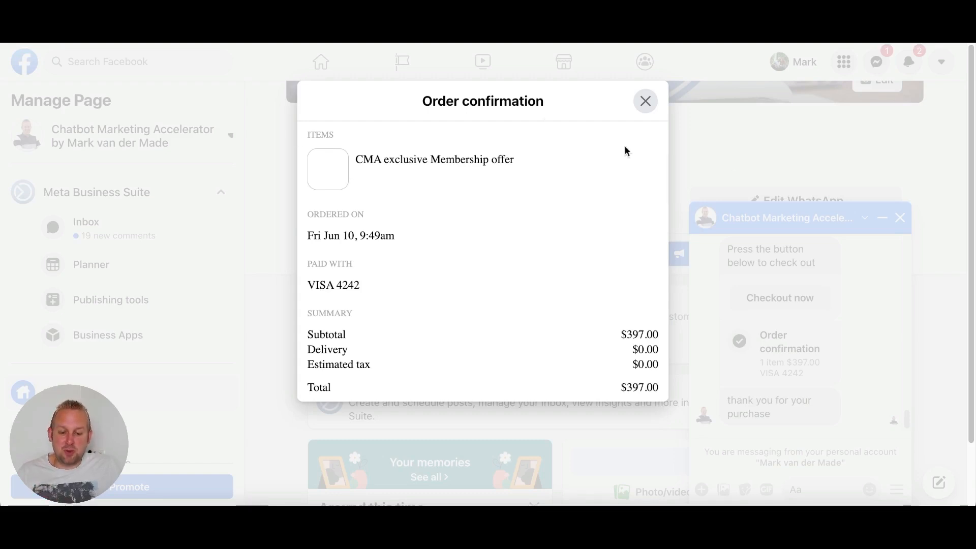
pyautogui.moveTo(579, 341)
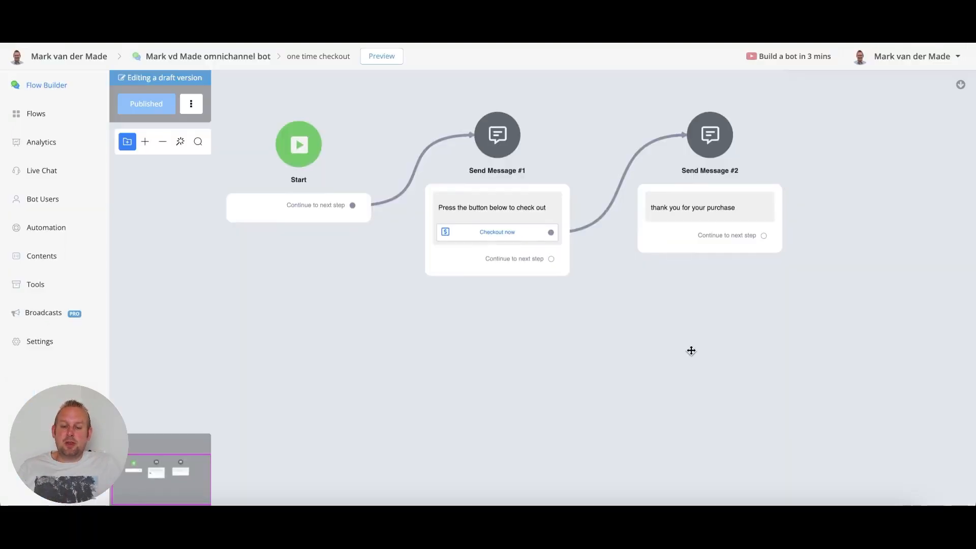
pyautogui.moveTo(692, 354)
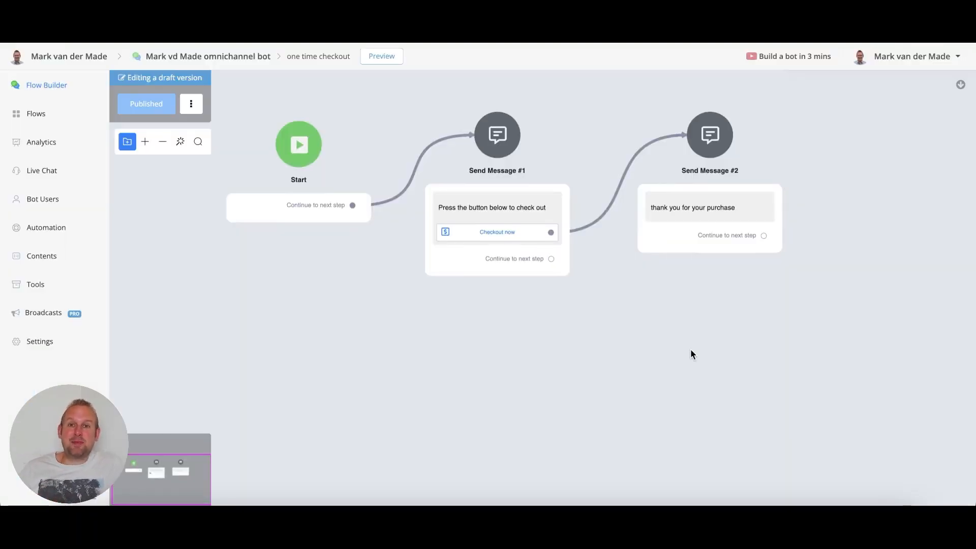